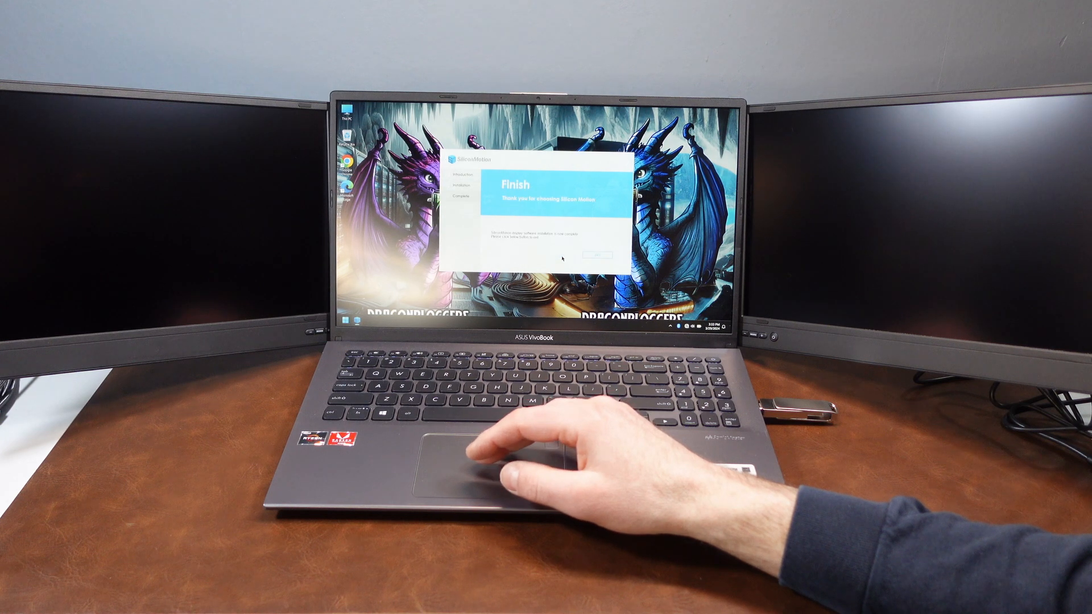
- Finish the Silicon Motion driver installation and close the installer, returning to the Windows desktop
click(597, 253)
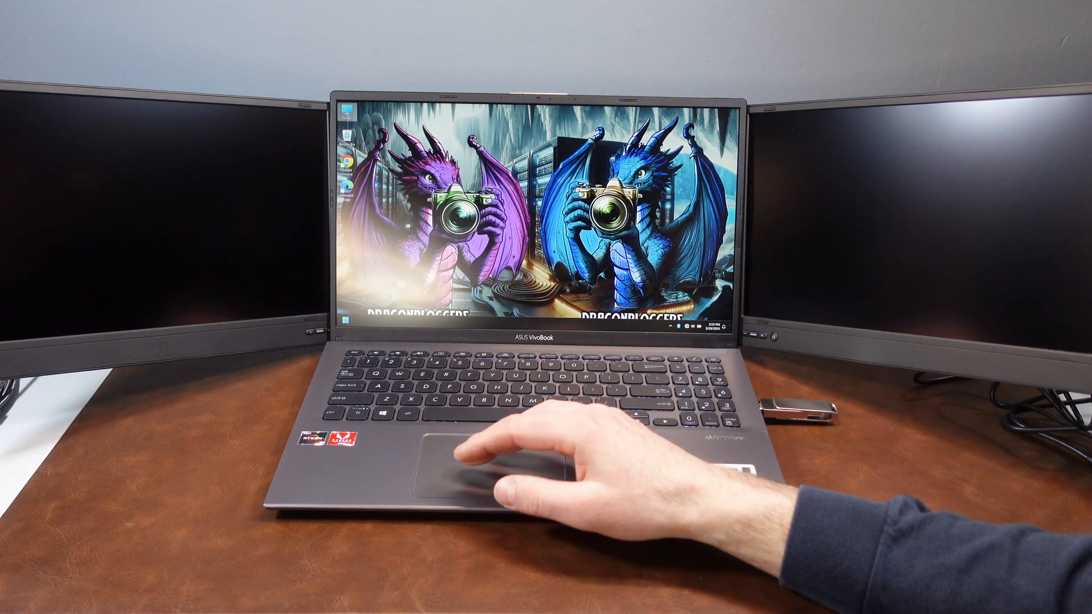